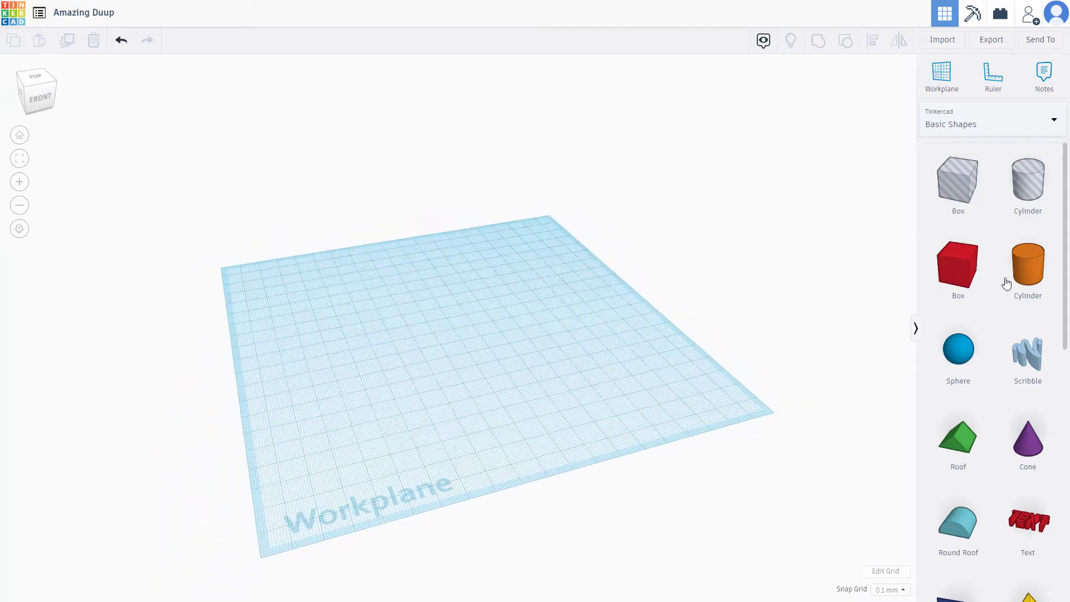
# Place a purple cone near the middle of the workplane and deselect it
pyautogui.scroll(-3)
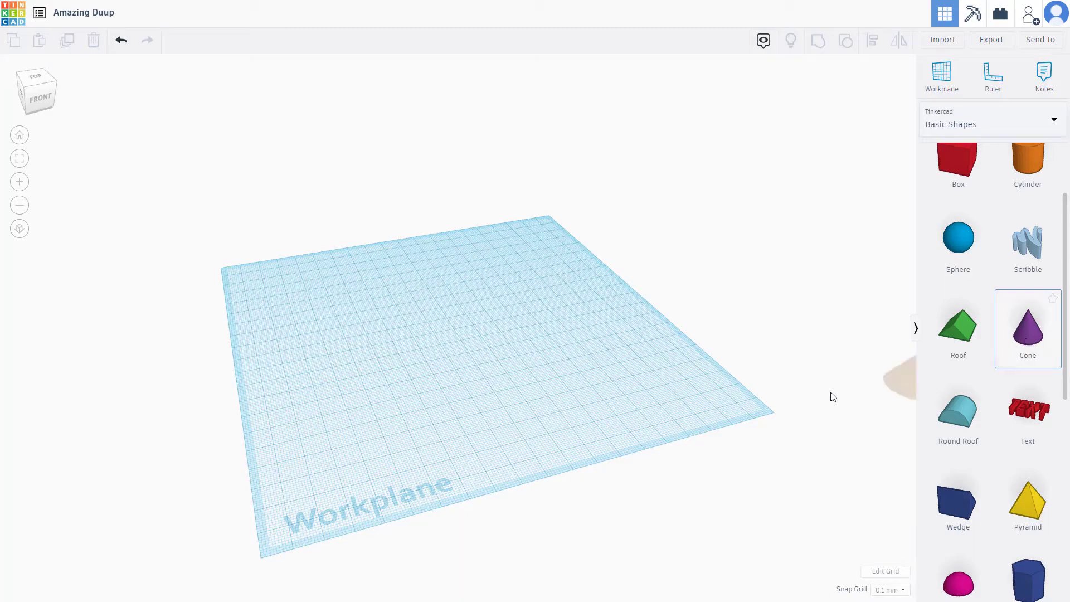
pyautogui.click(1027, 324)
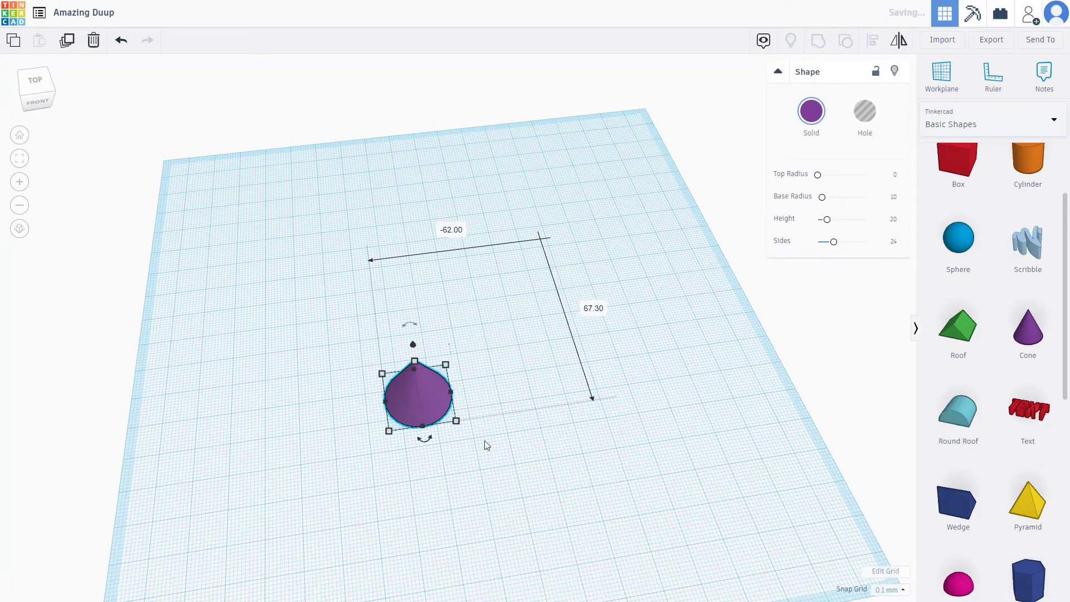
pyautogui.click(509, 493)
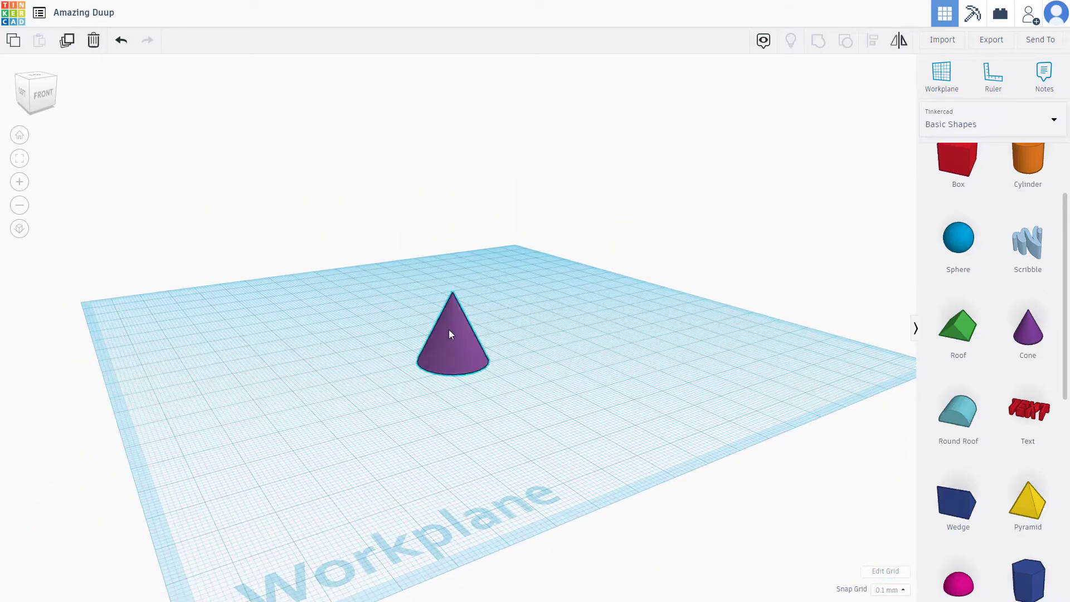
# Lift the purple cone upward so it floats above the workplane
pyautogui.click(451, 334)
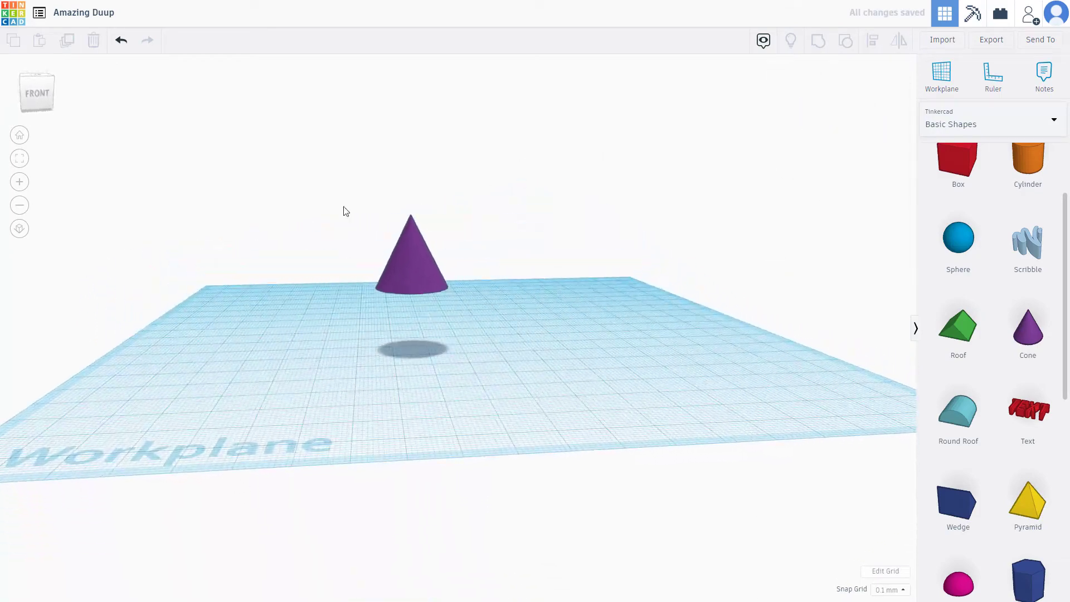
# Drop the floating purple cone back onto the workplane with D
pyautogui.click(410, 260)
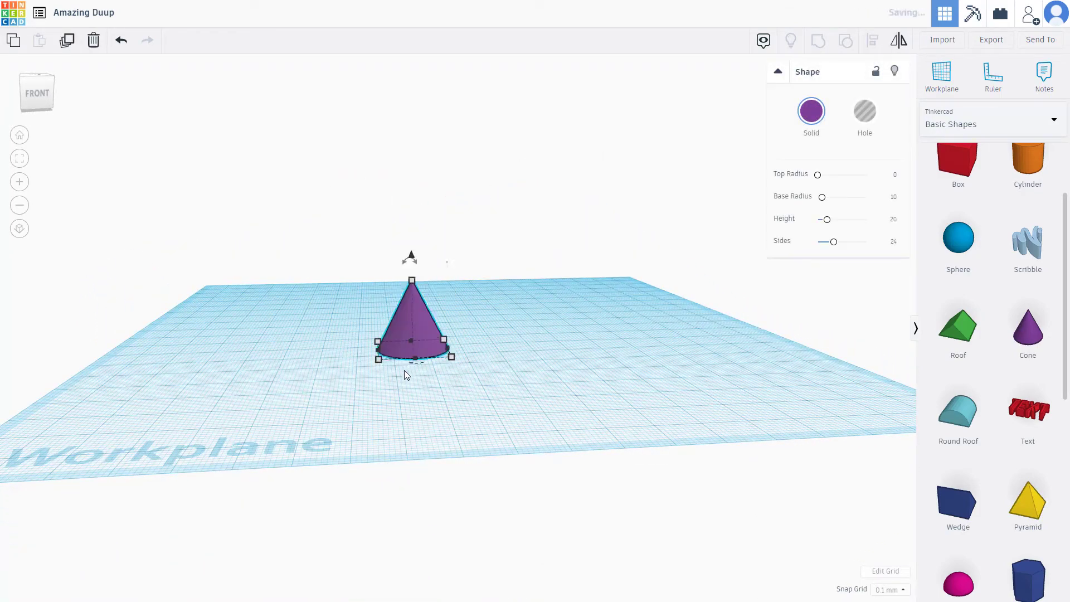
pyautogui.moveTo(627, 326)
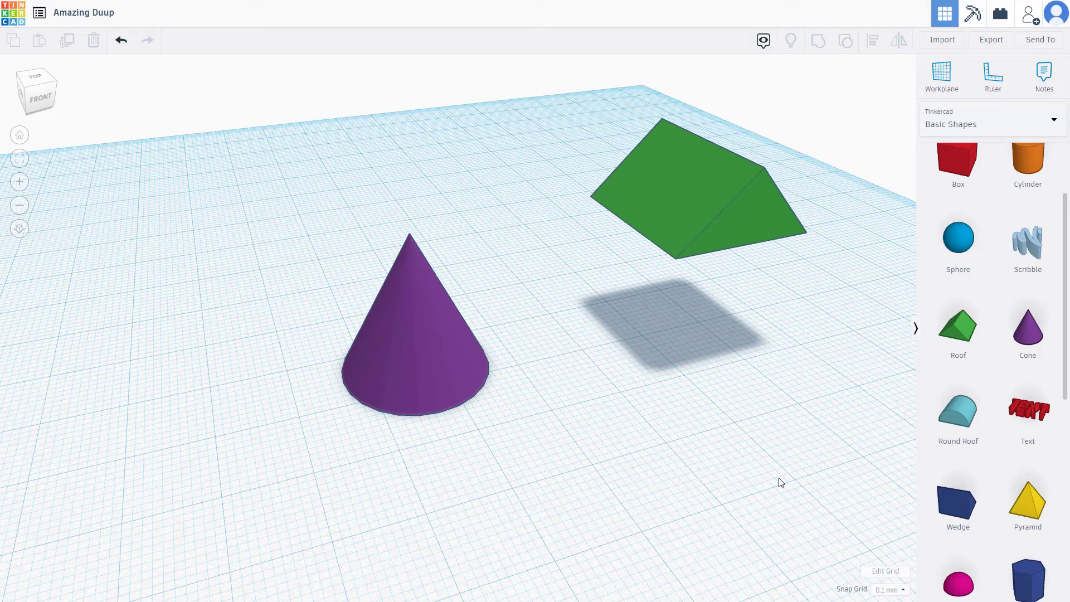
pyautogui.moveTo(983, 437)
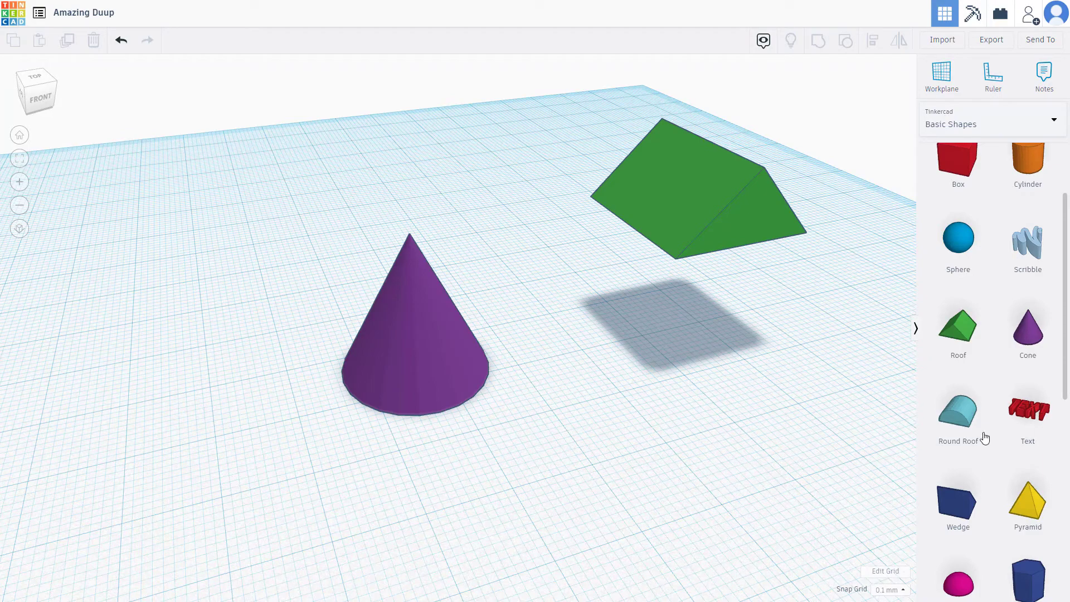